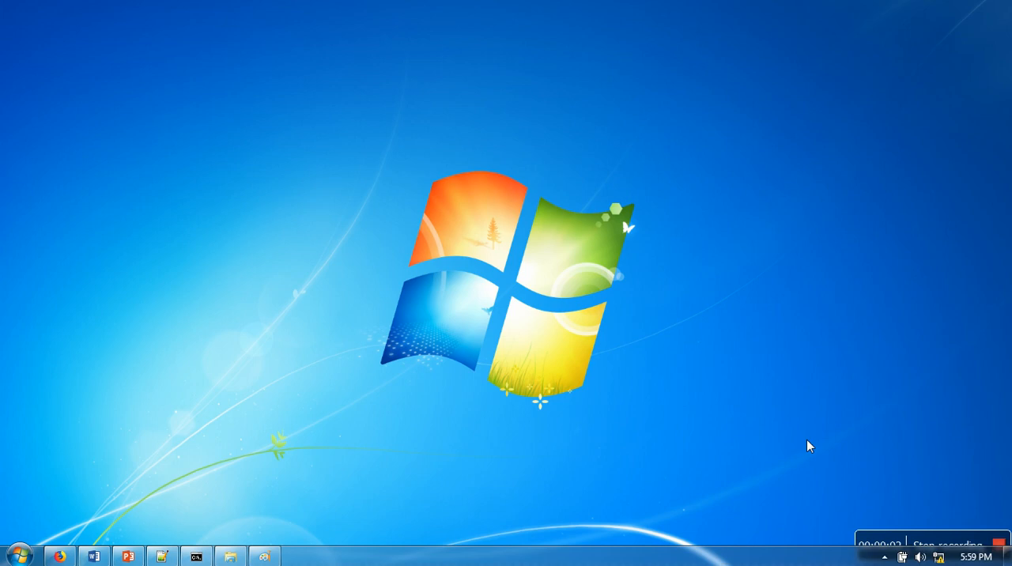
Open Quick Heal's Settings page from its icon in the hidden system tray.
left_click(884, 557)
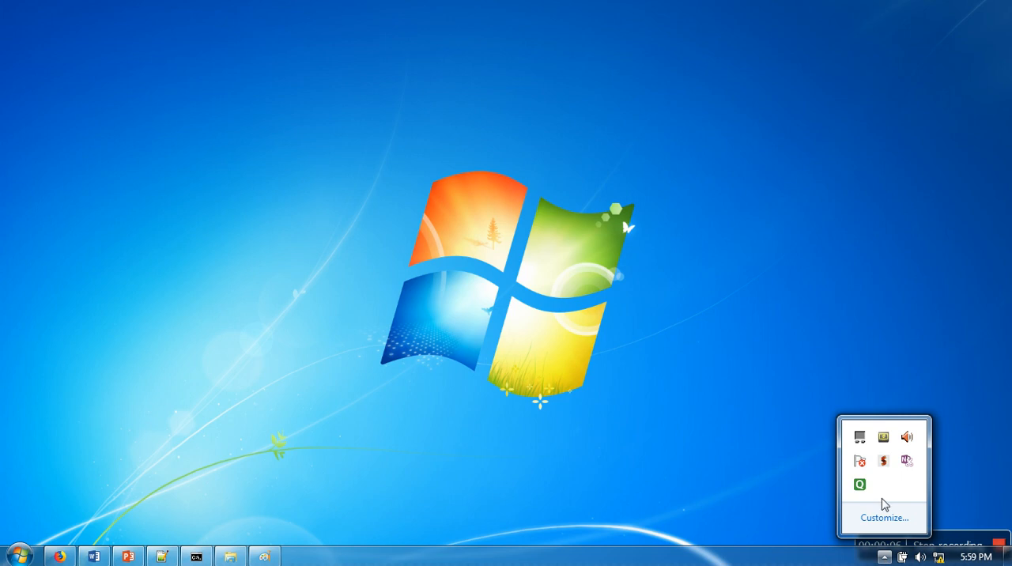
mouse_move(860, 485)
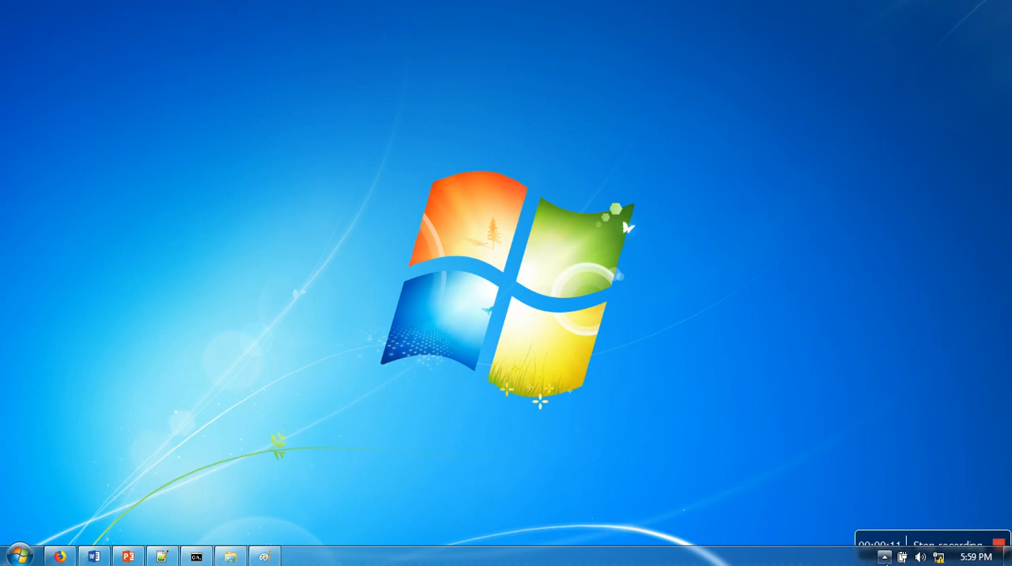
left_click(884, 556)
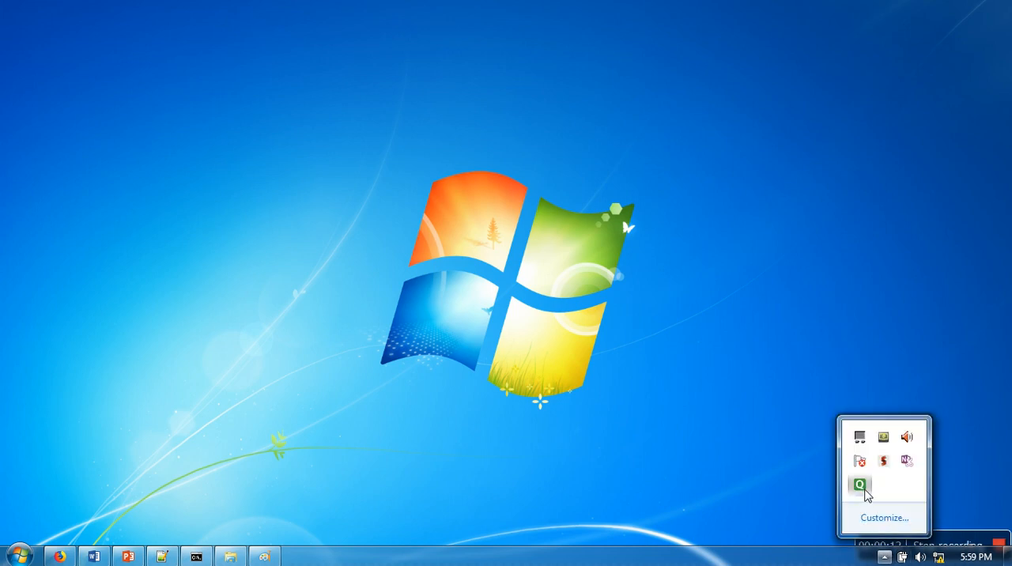
left_click(858, 484)
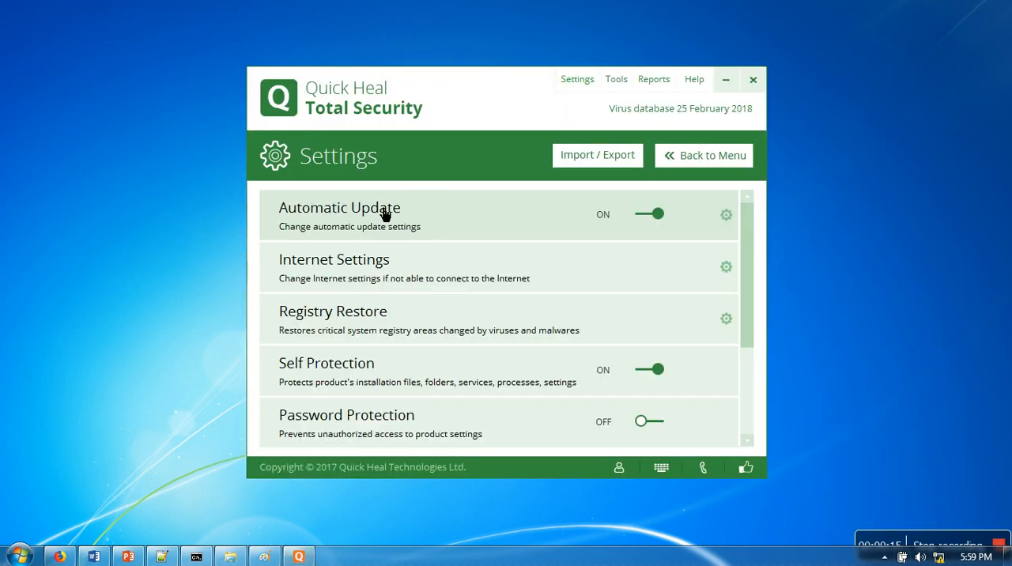
Enable the Internet Settings proxy: server 192.168.1.107, port 3128, user 'pankaj' with password, then save.
left_click(725, 267)
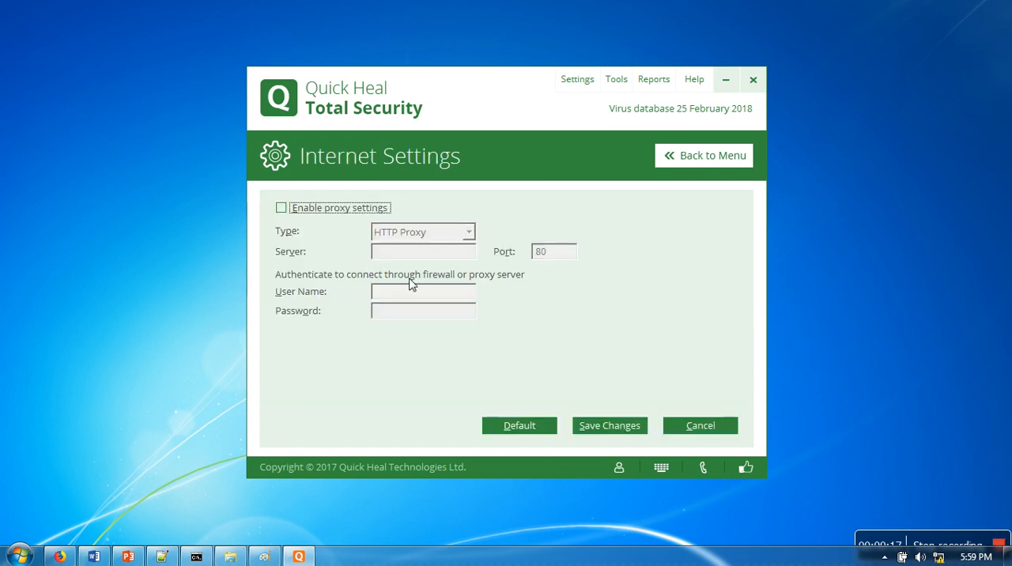
left_click(280, 207)
type("1")
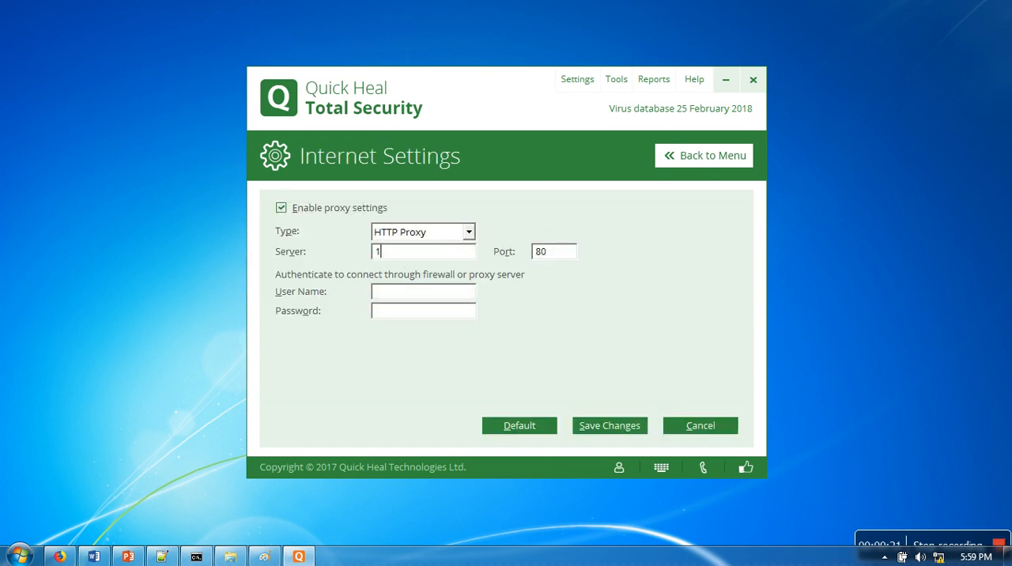
type("92.168.1.107")
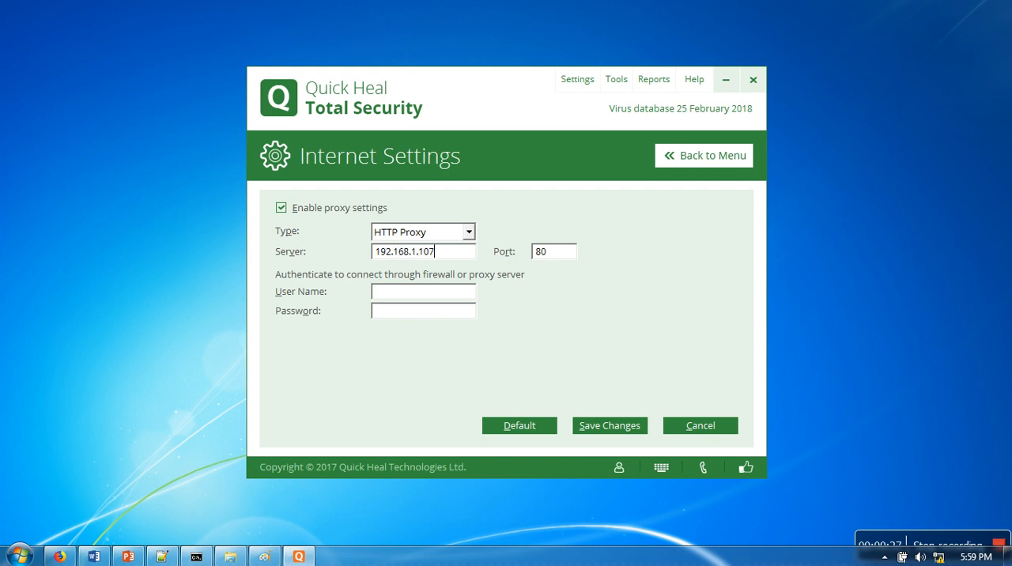
type("3128")
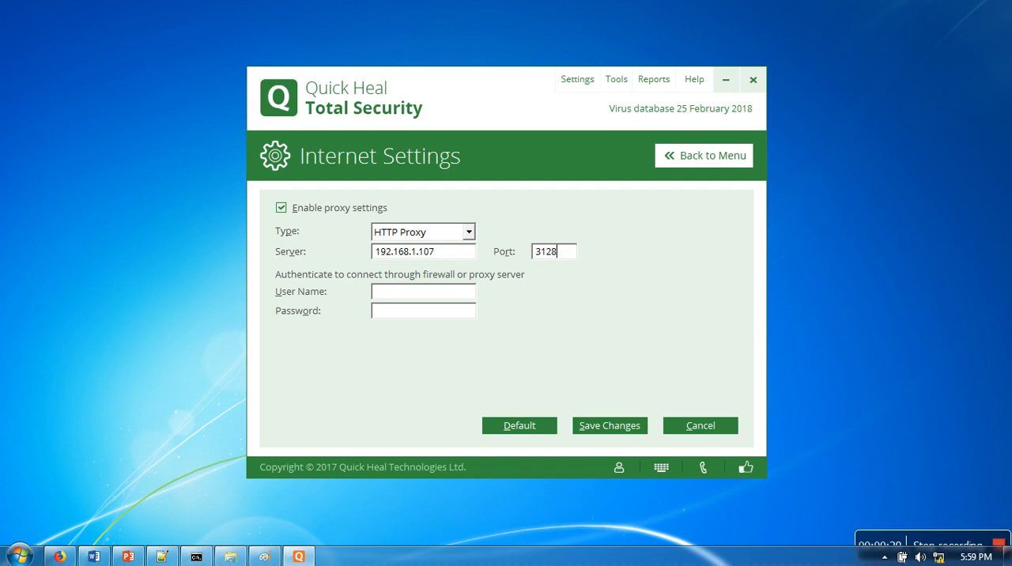
type("pankajc")
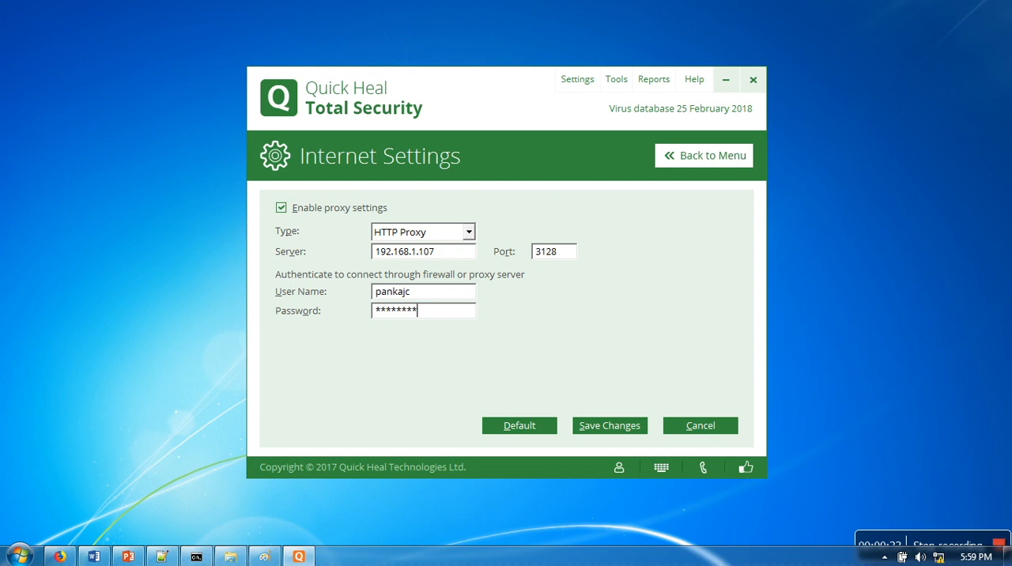
type("**")
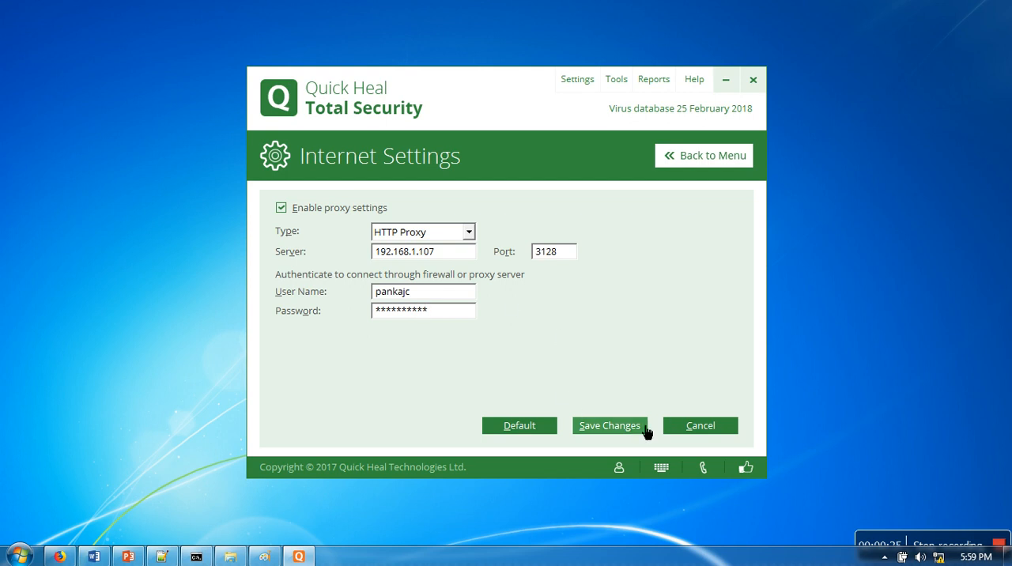
left_click(609, 425)
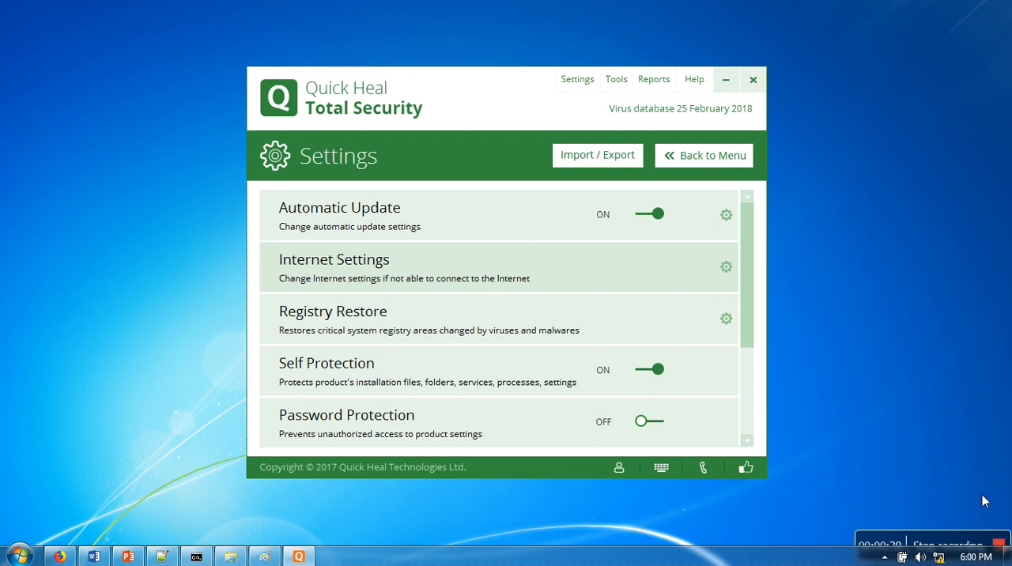
mouse_move(1003, 526)
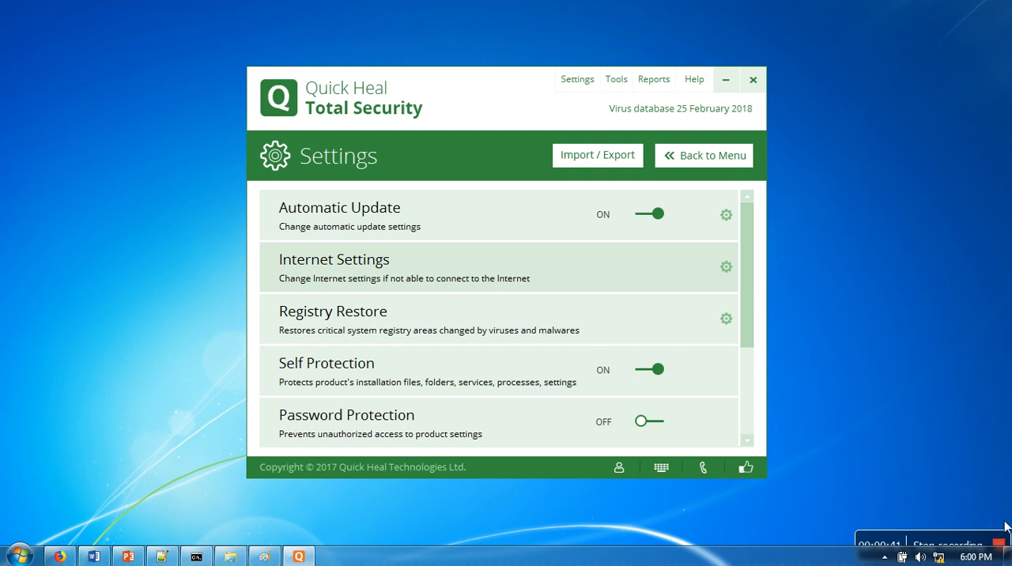